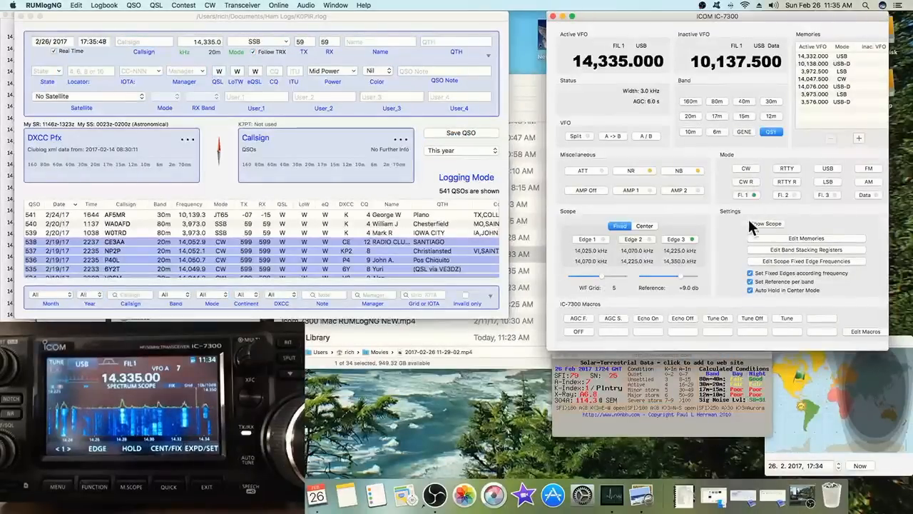
# - Show the IC-7300 band scope spectrum and waterfall beside the rig control panel
pyautogui.click(764, 223)
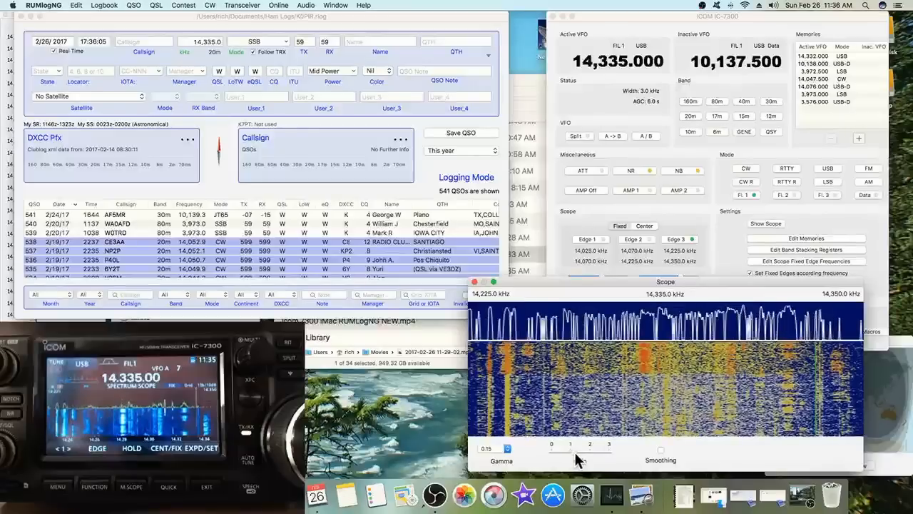
# - Raise the waterfall Gamma to sharpen contrast on the 20 m signals
pyautogui.click(493, 448)
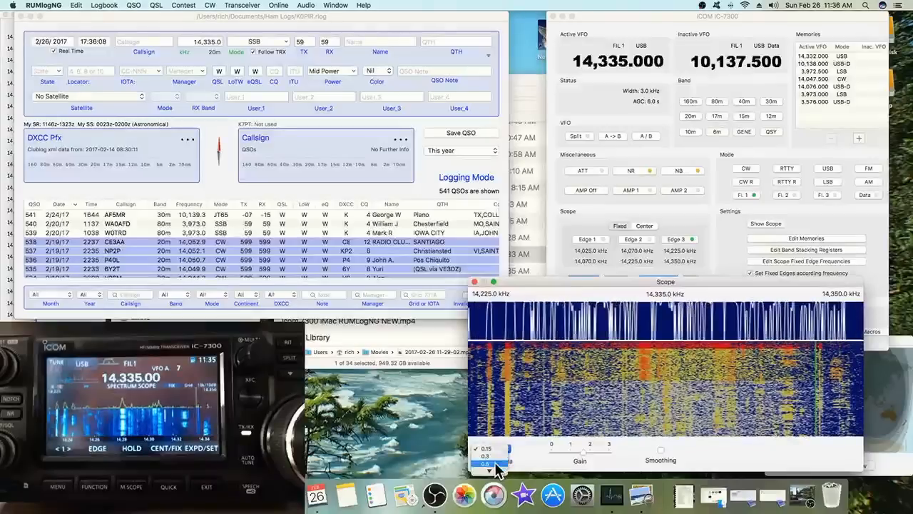
pyautogui.click(485, 466)
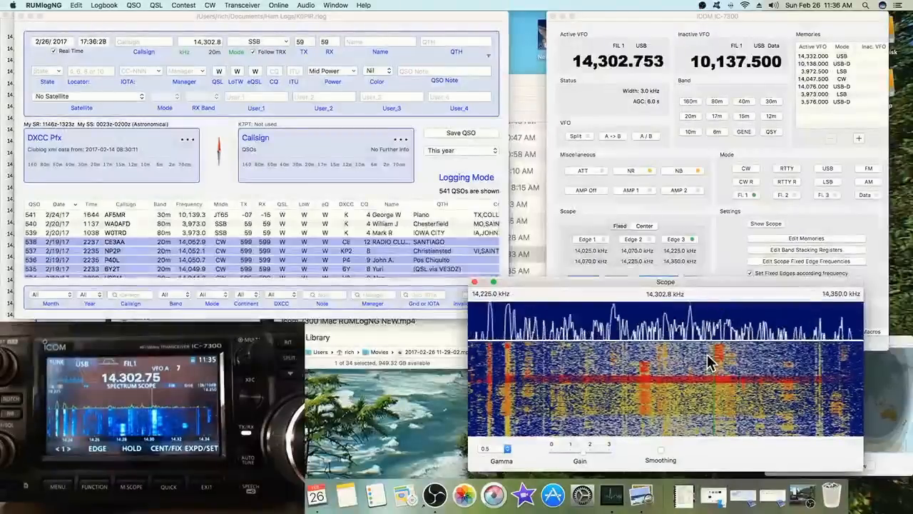
pyautogui.moveTo(511, 360)
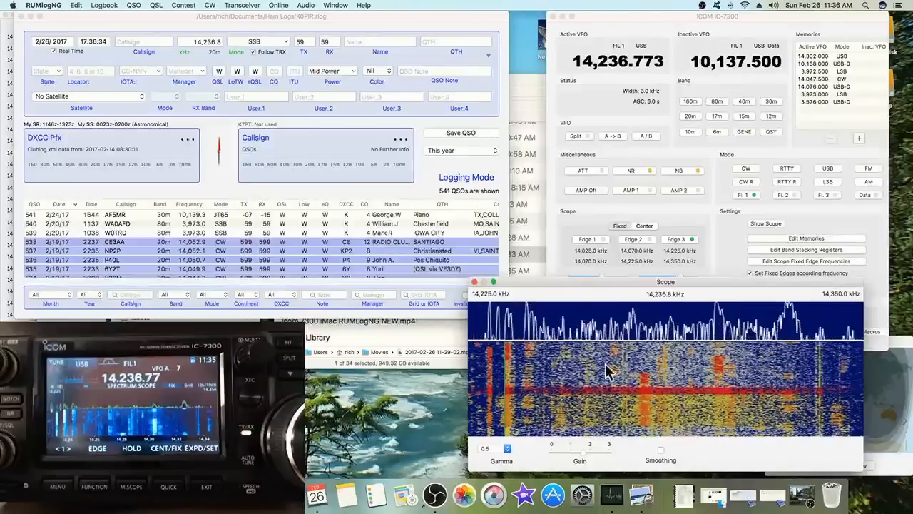
pyautogui.moveTo(778, 372)
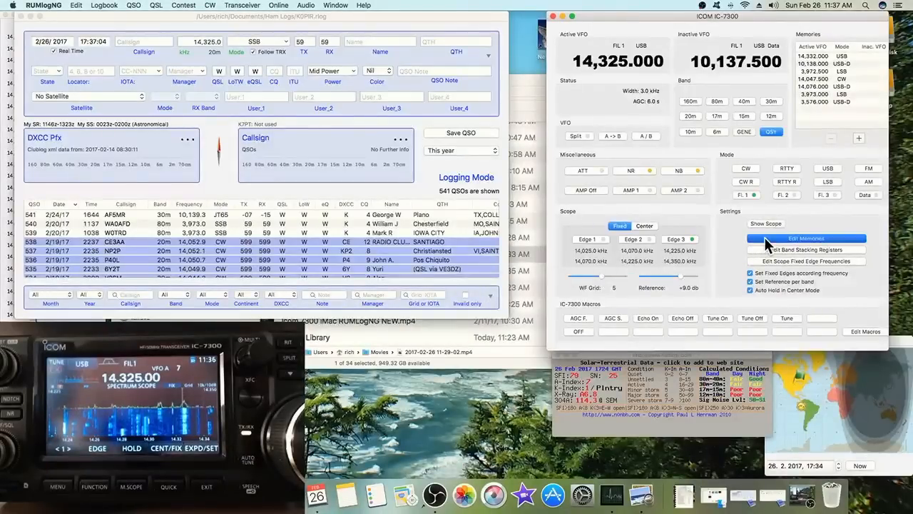
pyautogui.click(806, 237)
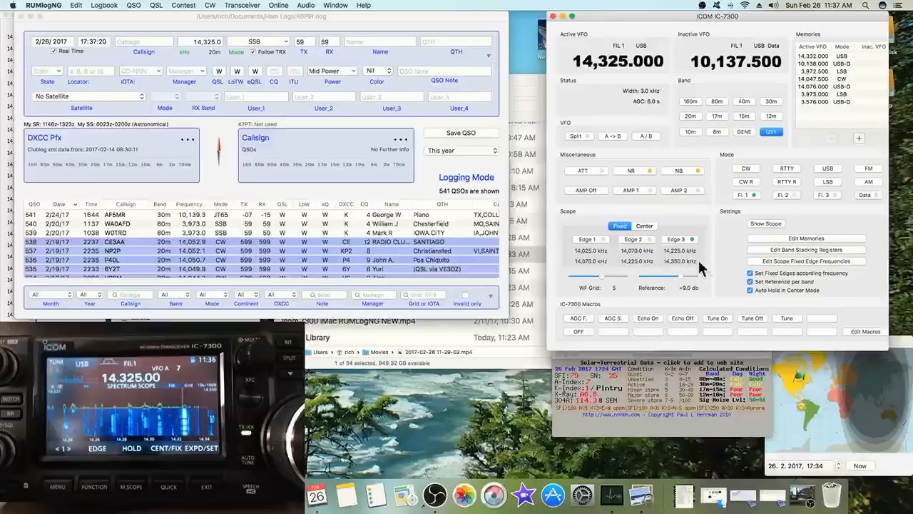
pyautogui.click(807, 250)
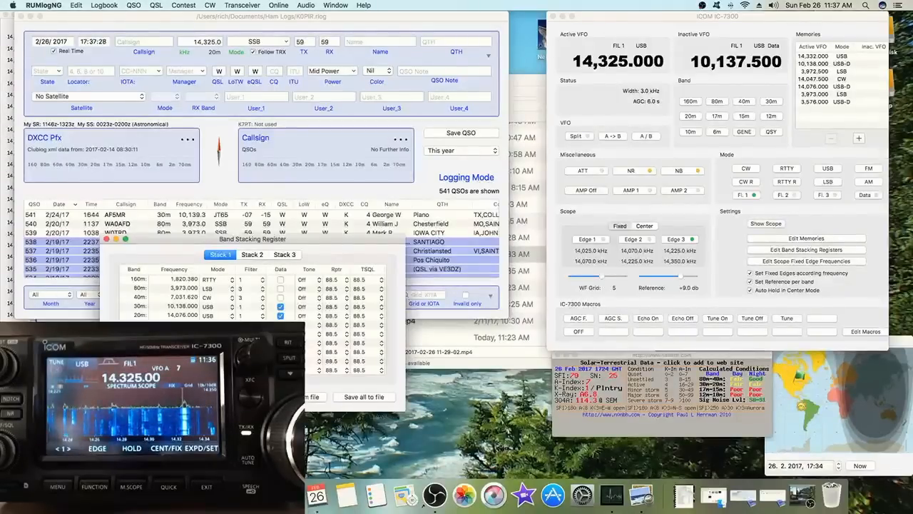
pyautogui.click(251, 254)
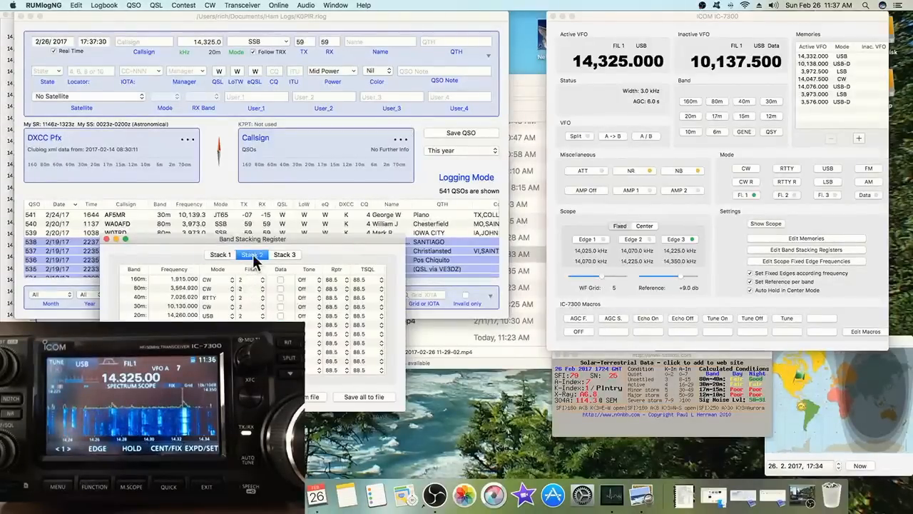
pyautogui.click(286, 254)
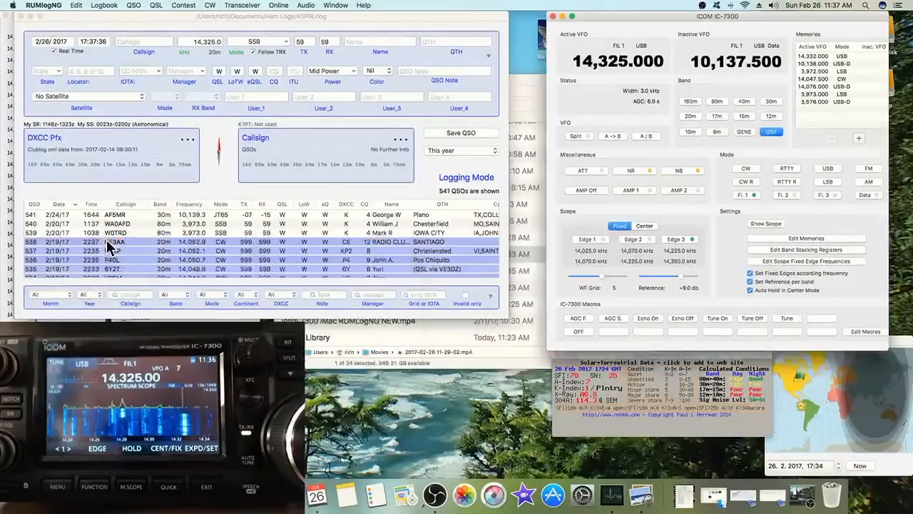
pyautogui.moveTo(739, 307)
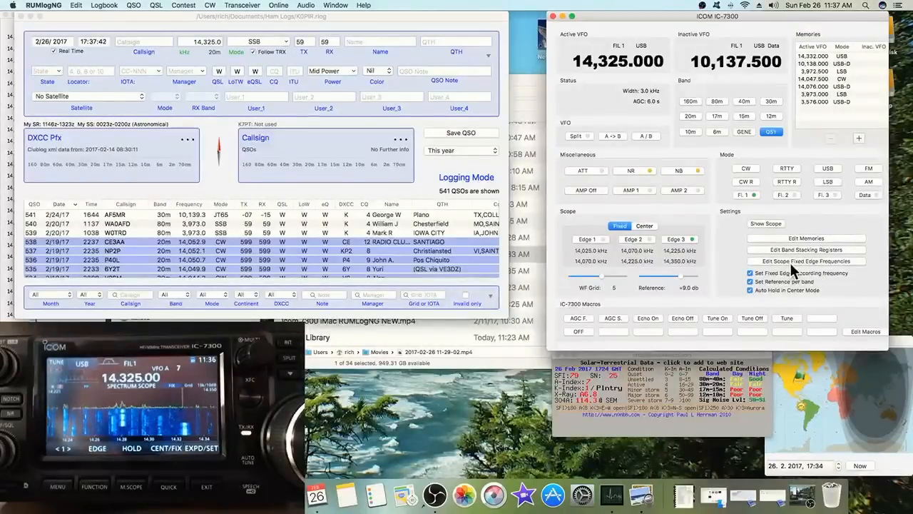
# - Load all scope fixed edge frequencies from the rig into the per-band table
pyautogui.click(806, 260)
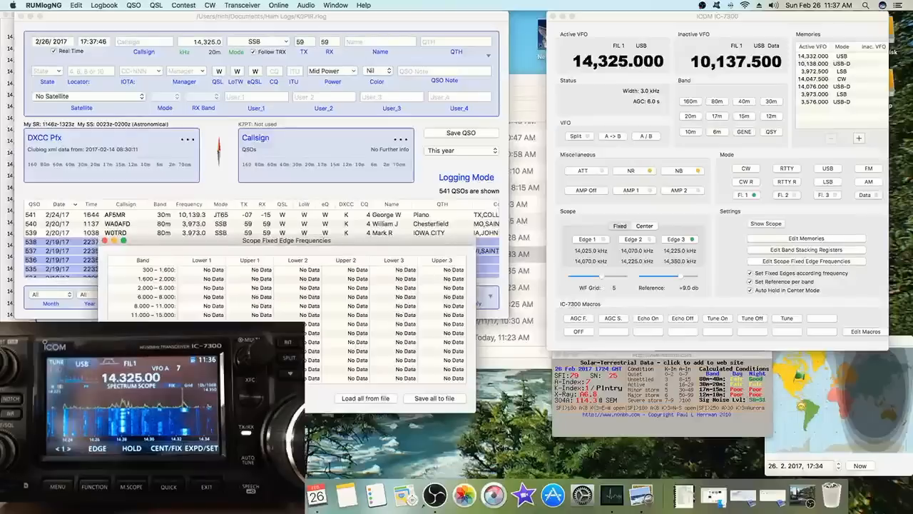
pyautogui.click(365, 398)
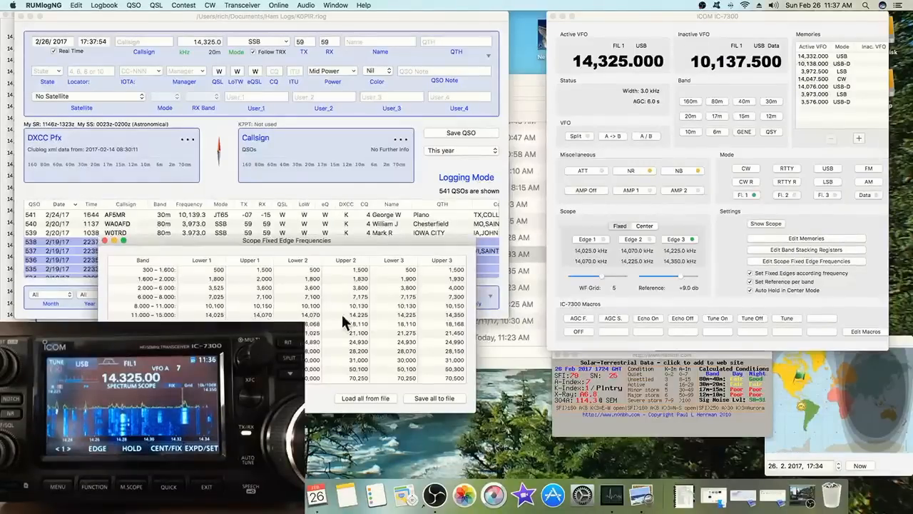
pyautogui.moveTo(454, 323)
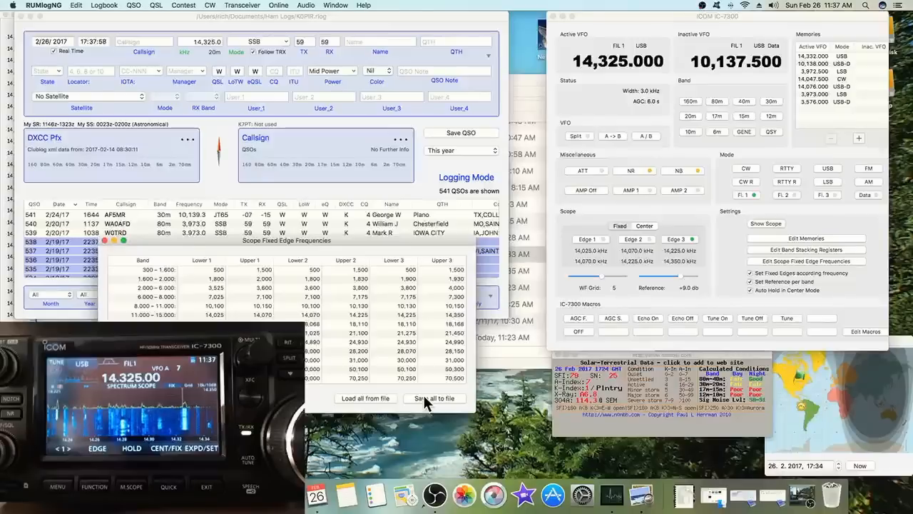
pyautogui.moveTo(368, 334)
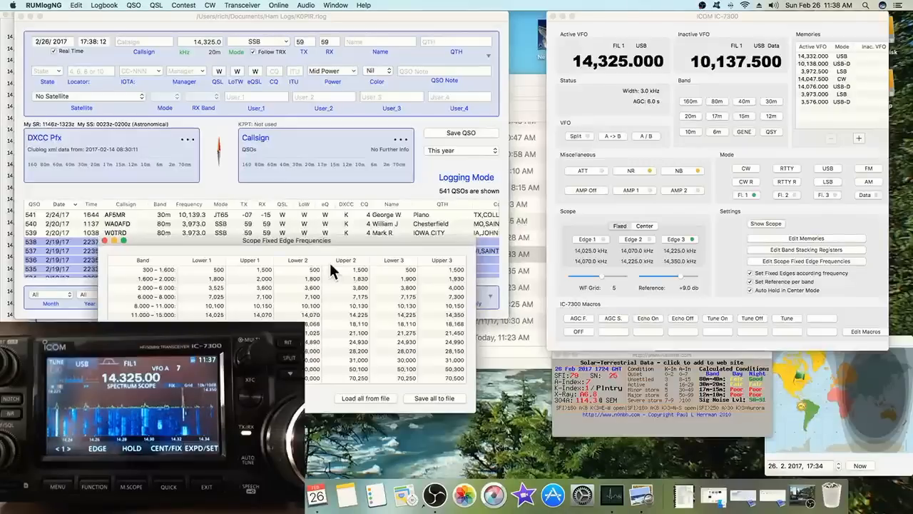
pyautogui.moveTo(257, 308)
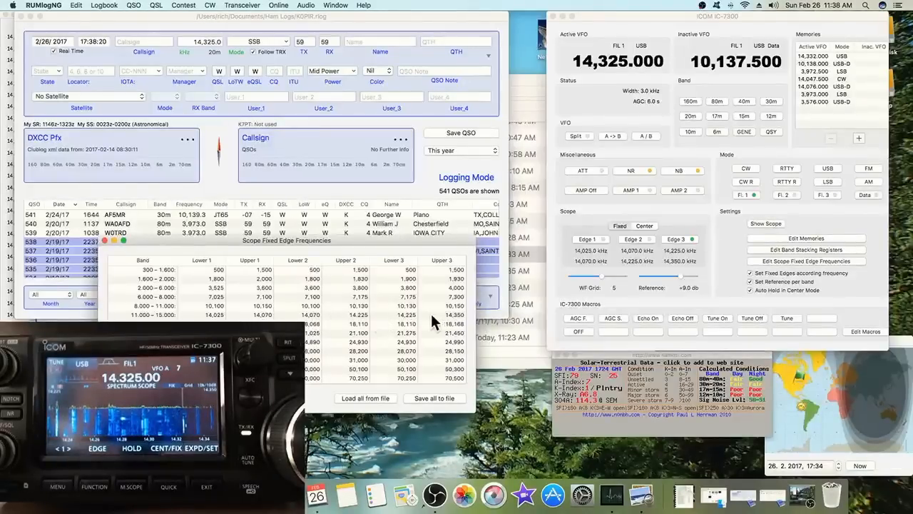
pyautogui.moveTo(211, 315)
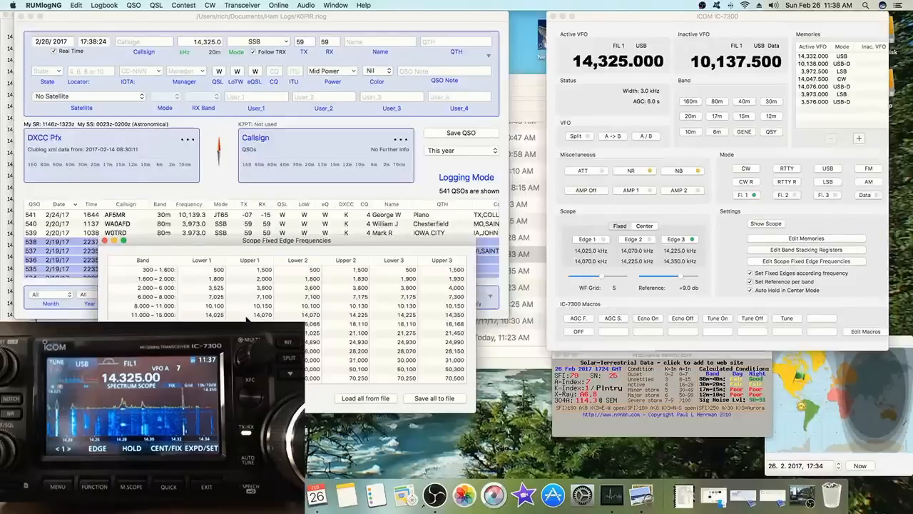
pyautogui.moveTo(311, 326)
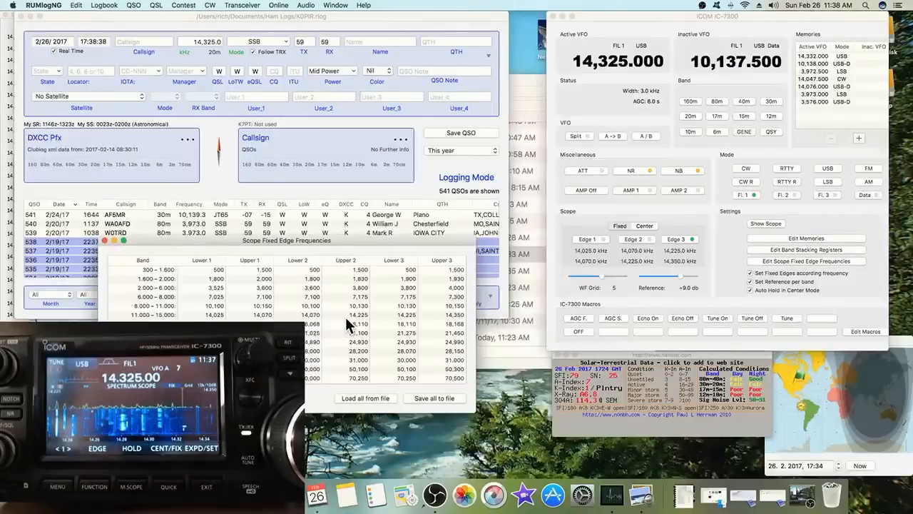
pyautogui.moveTo(396, 323)
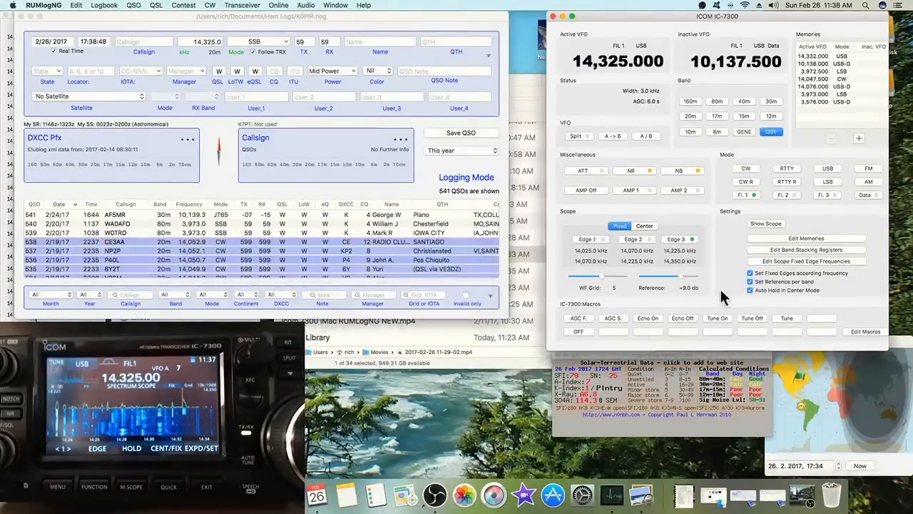
# - Enable 'Set Fixed Edges according frequency' so edges track 14,282.710
pyautogui.click(750, 282)
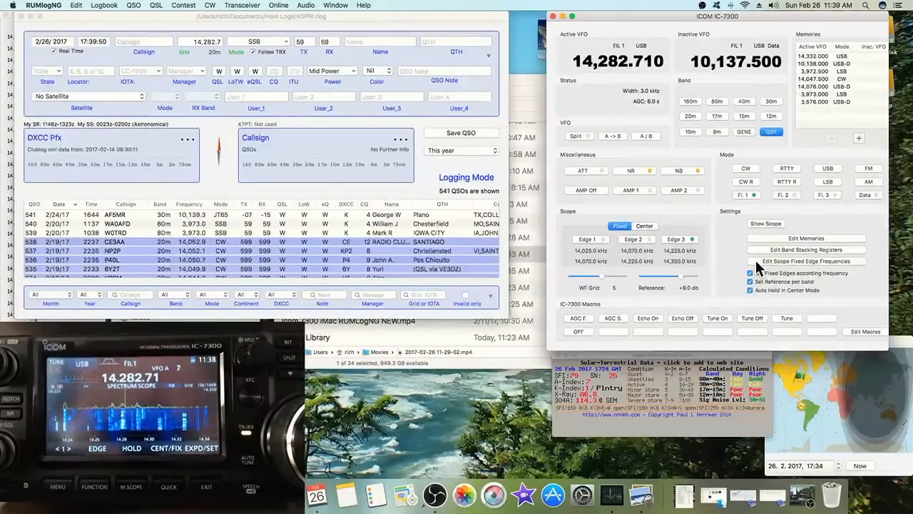
pyautogui.moveTo(735, 262)
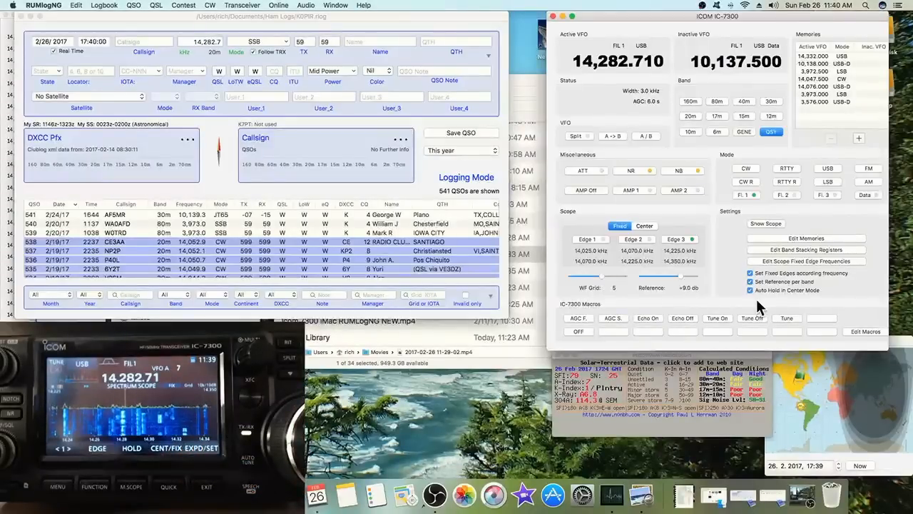
# - Switch the scope to Center mode and toggle 'Auto hold in center mode'
pyautogui.click(645, 225)
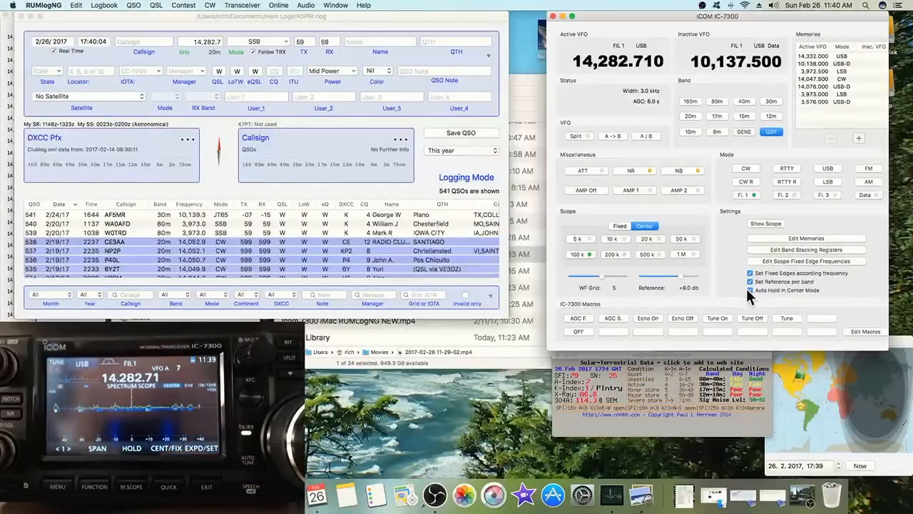
pyautogui.click(751, 291)
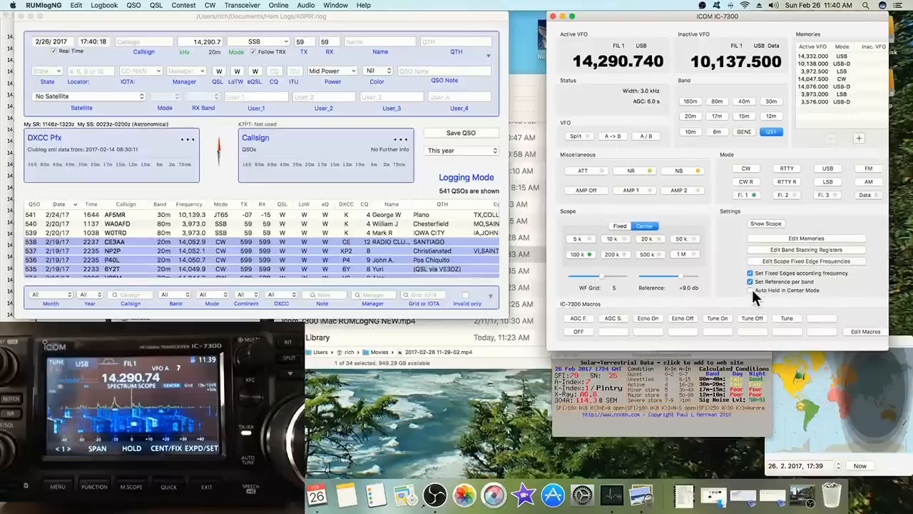
pyautogui.click(750, 291)
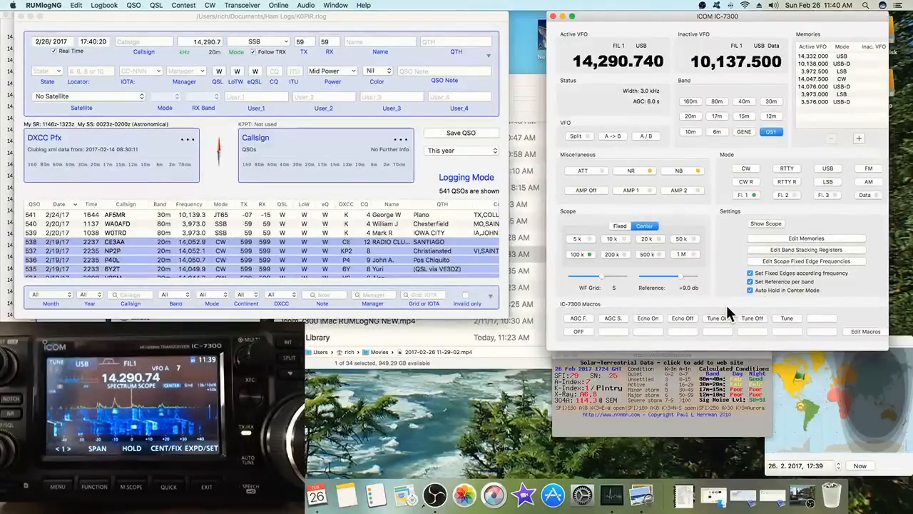